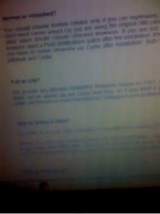
pyautogui.scroll(-3)
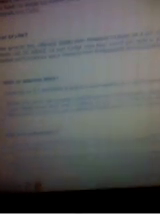